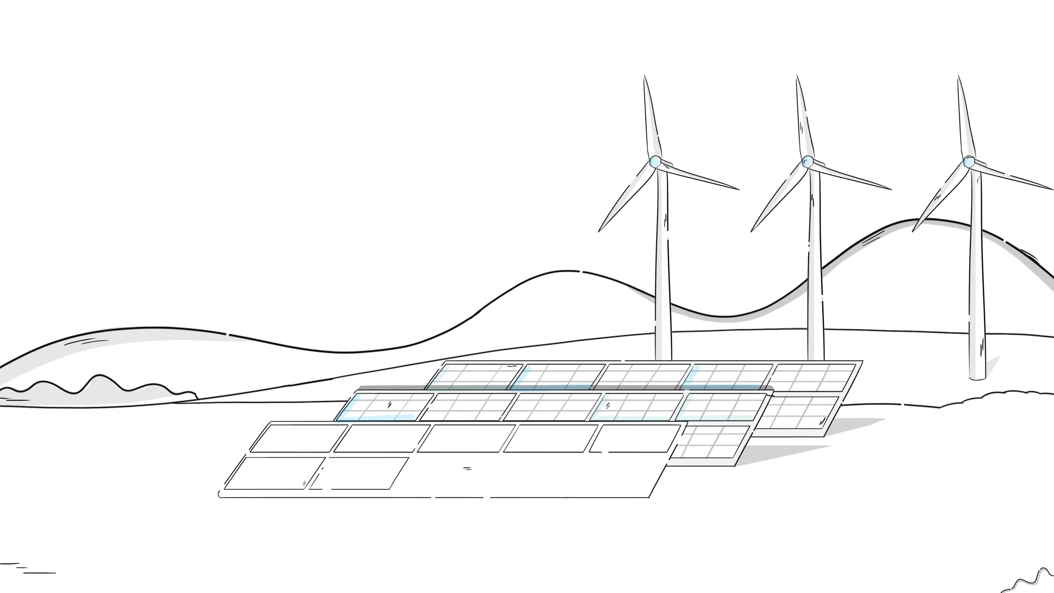
pyautogui.scroll(-3)
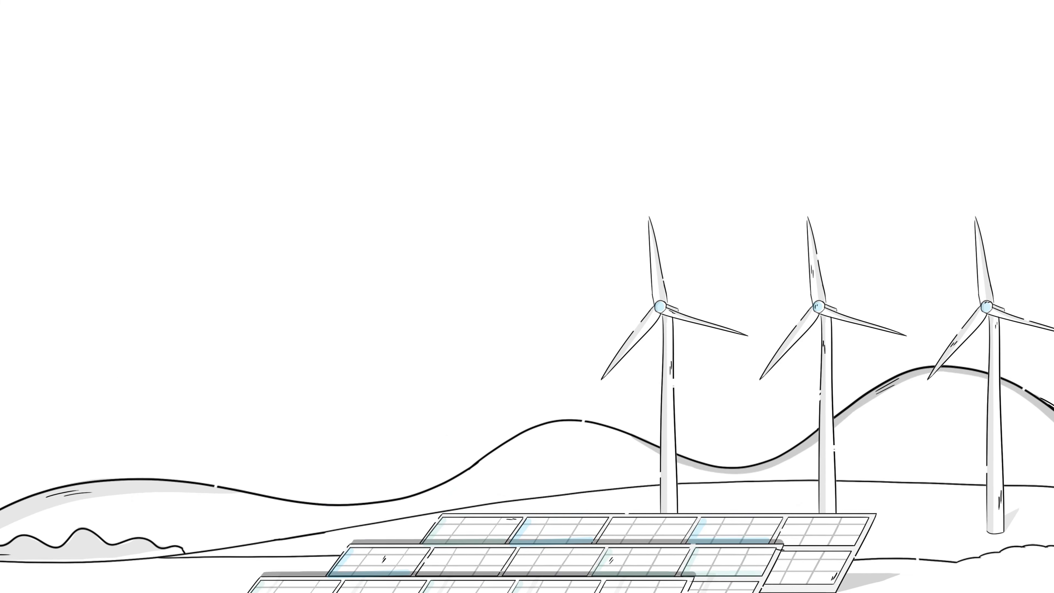